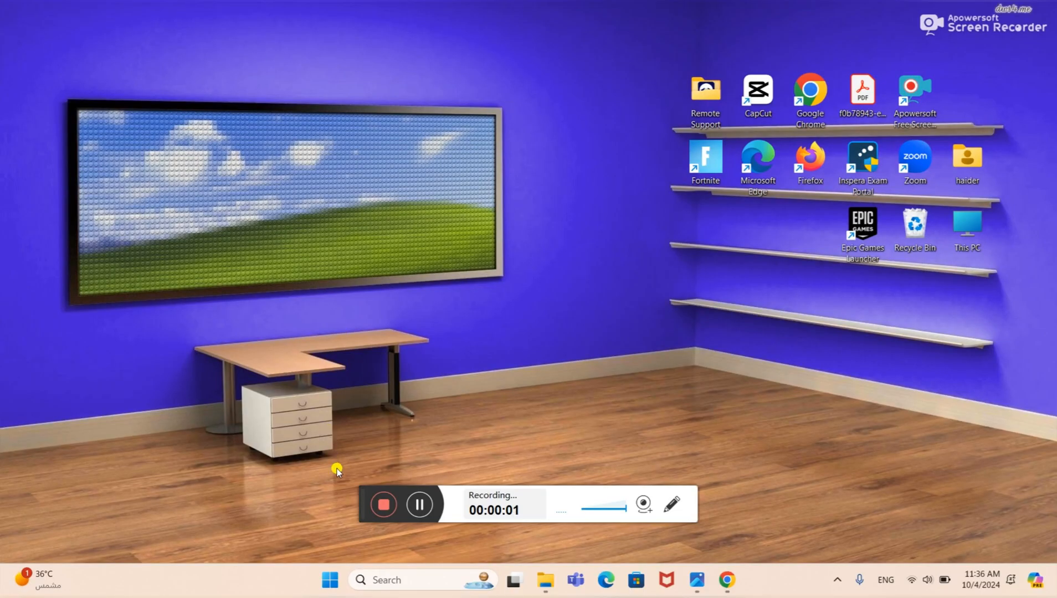
pyautogui.moveTo(357, 487)
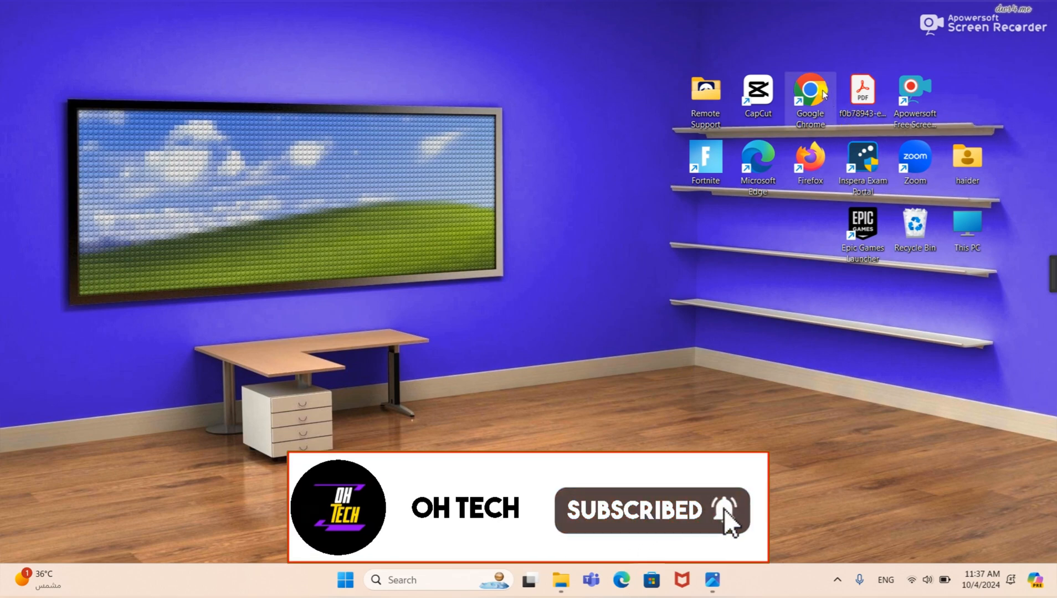
# Step: Launch Chrome, search 'adobe reader dc' and open the get.adobe.com/reader result
pyautogui.doubleClick(809, 89)
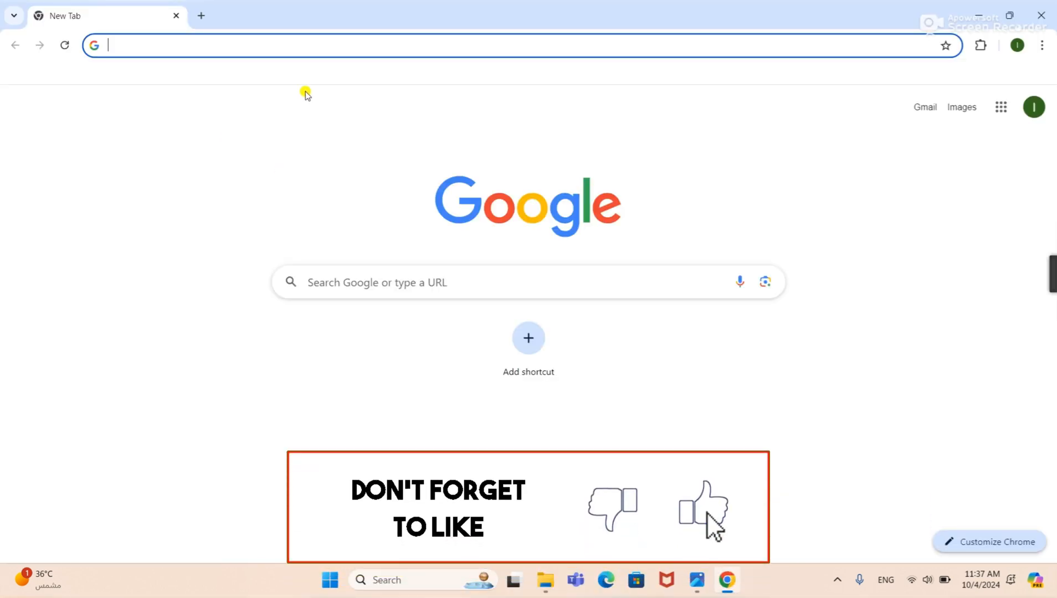
pyautogui.write('adobe r')
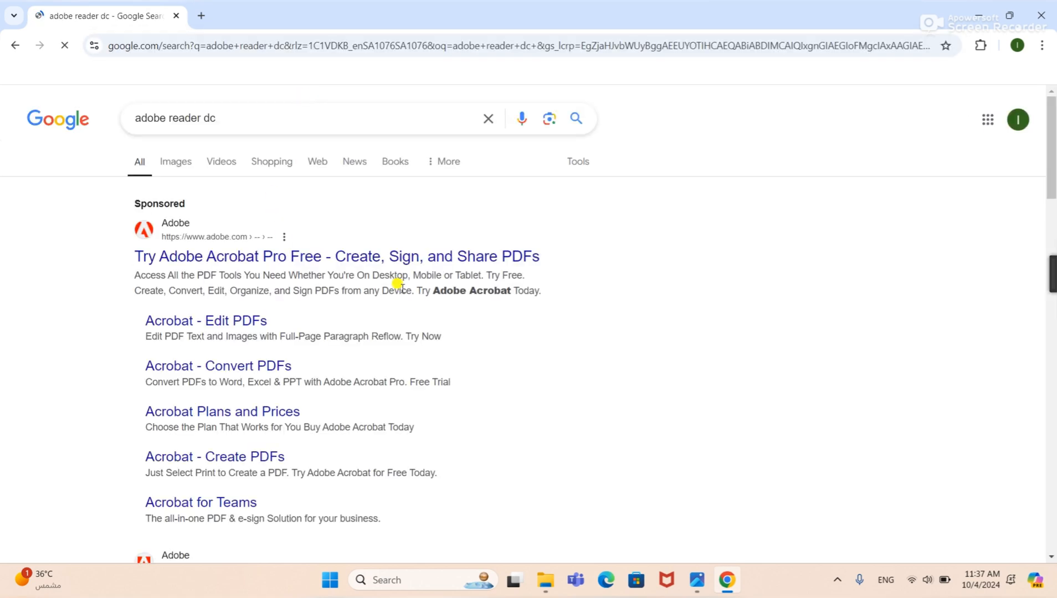
pyautogui.scroll(-3)
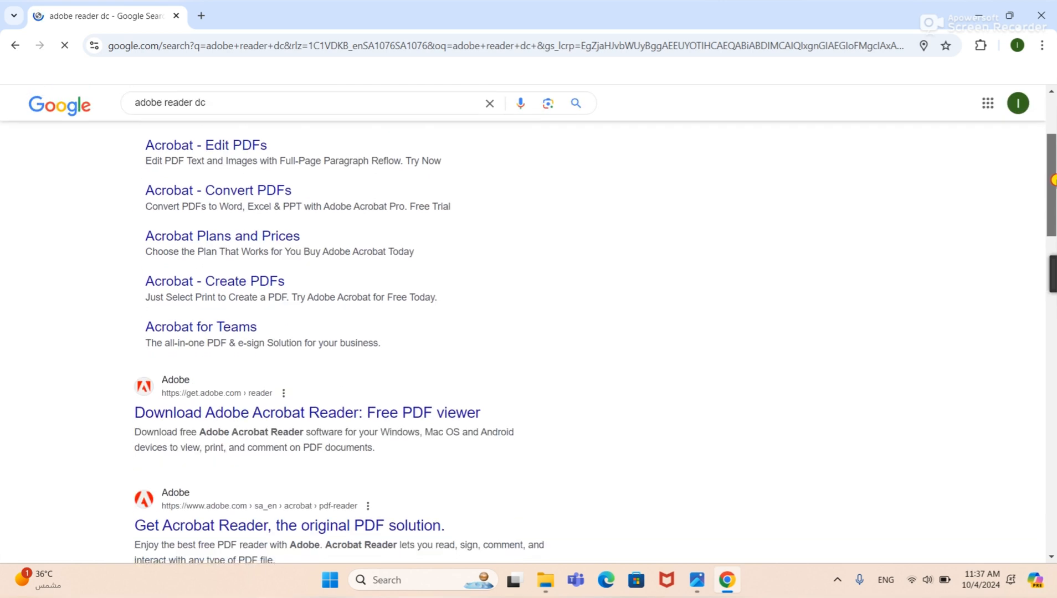
pyautogui.scroll(-3)
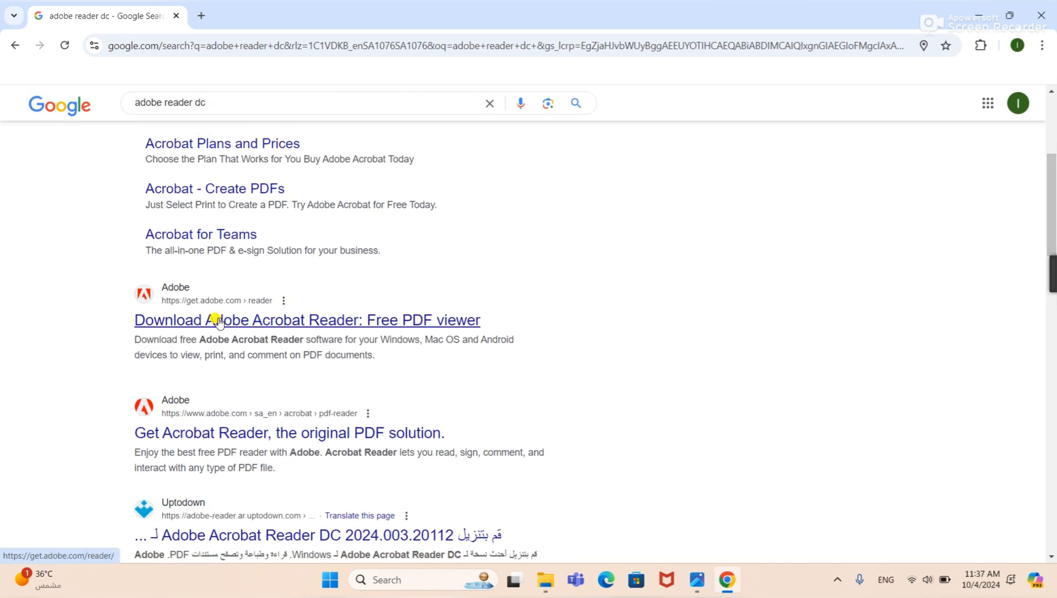
pyautogui.click(306, 321)
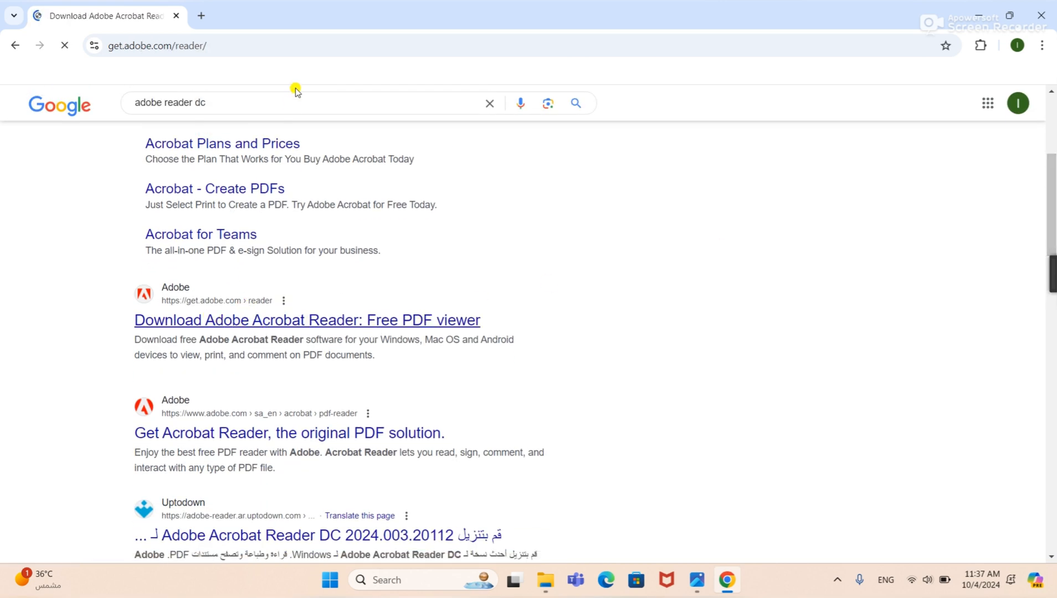
# Step: Append /enterprise to the page address to load the enterprise download page
pyautogui.click(306, 320)
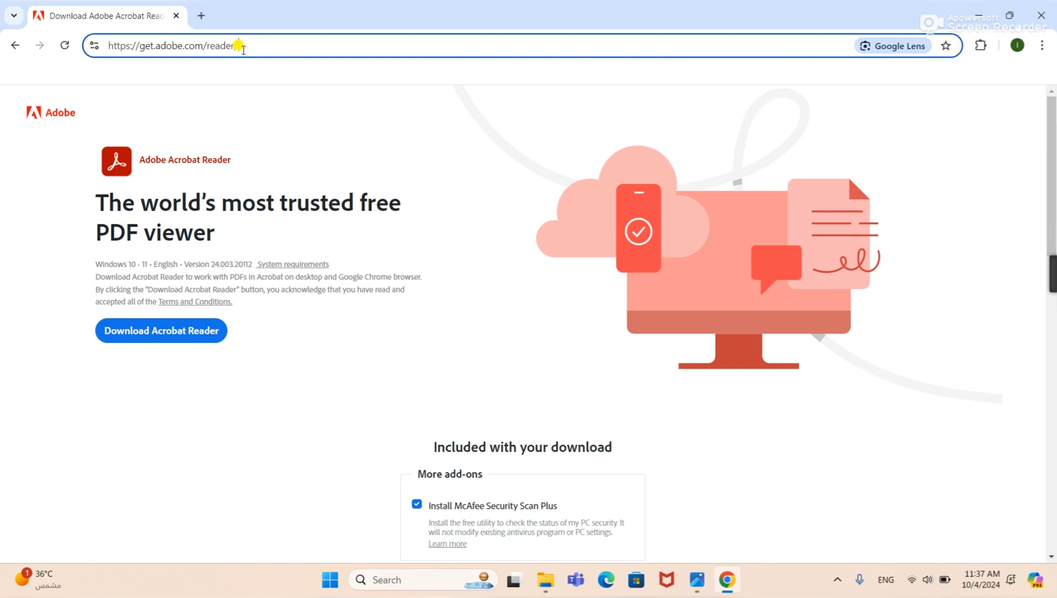
pyautogui.write('/enterpr')
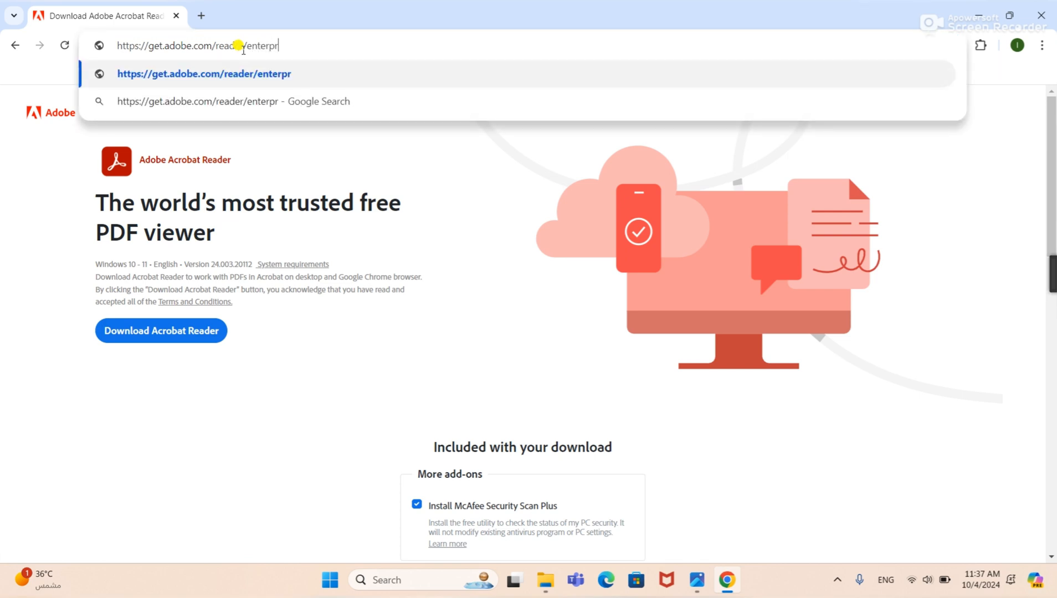
pyautogui.write('ise')
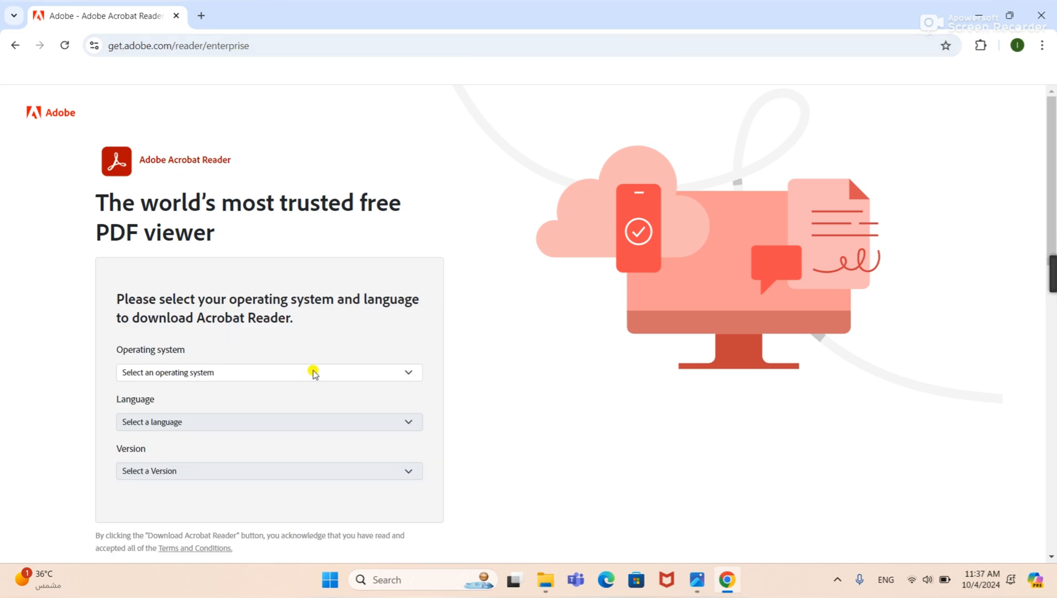
# Step: Select Windows 11, English and Reader 2024.003.20112 in the download dropdowns
pyautogui.click(268, 373)
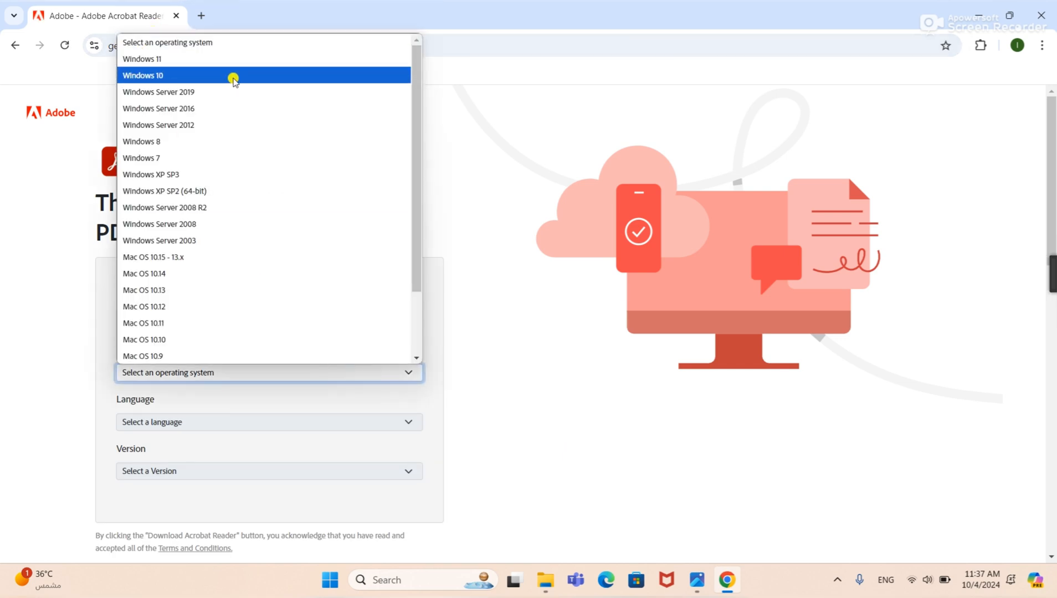
pyautogui.moveTo(386, 125)
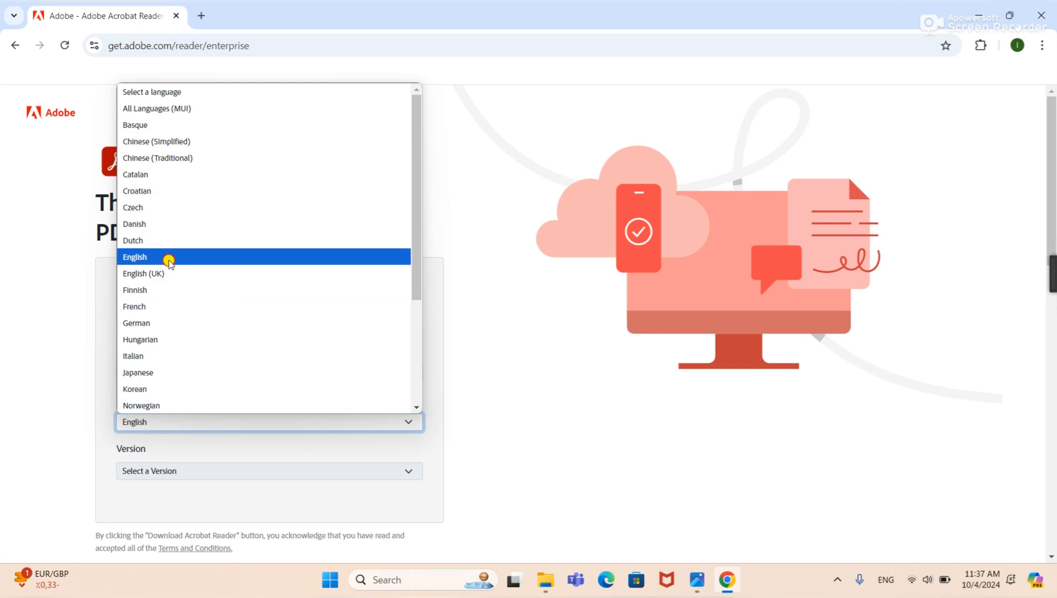
pyautogui.click(135, 257)
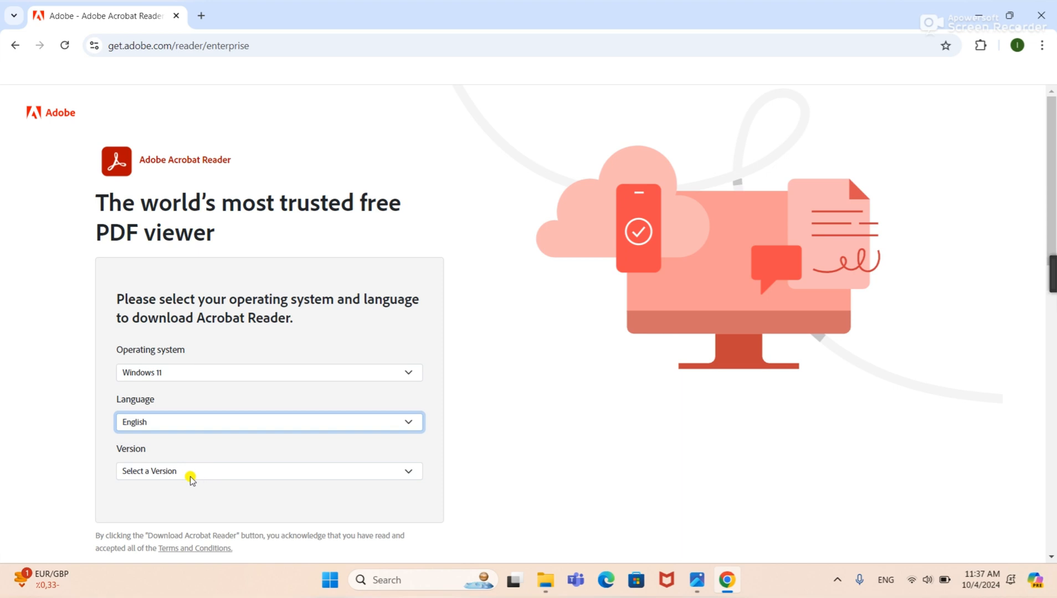
pyautogui.click(268, 471)
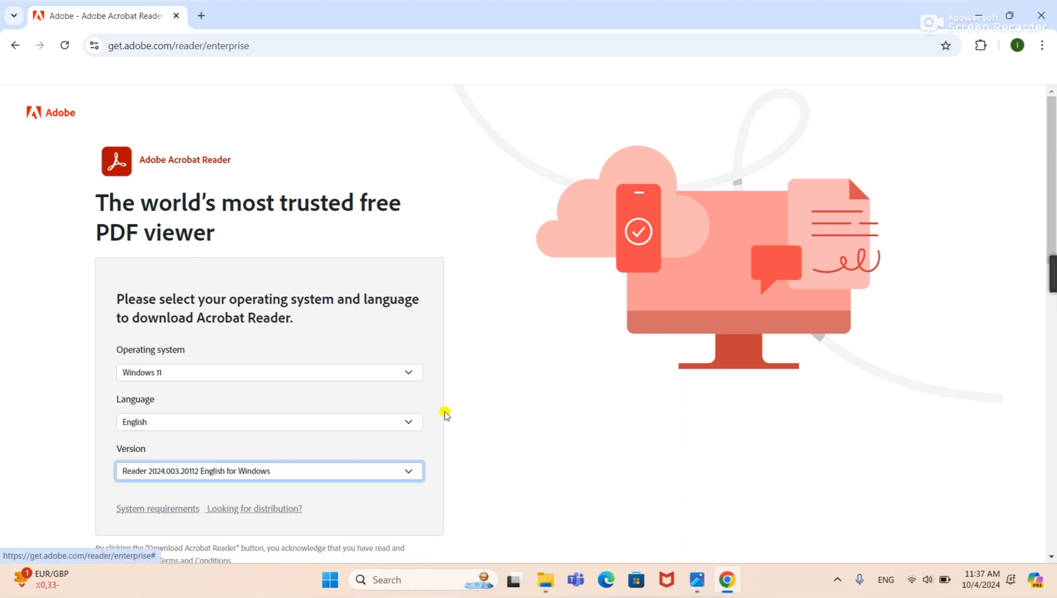
# Step: Download the Acrobat Reader installer and check its progress in Chrome's downloads panel
pyautogui.scroll(-3)
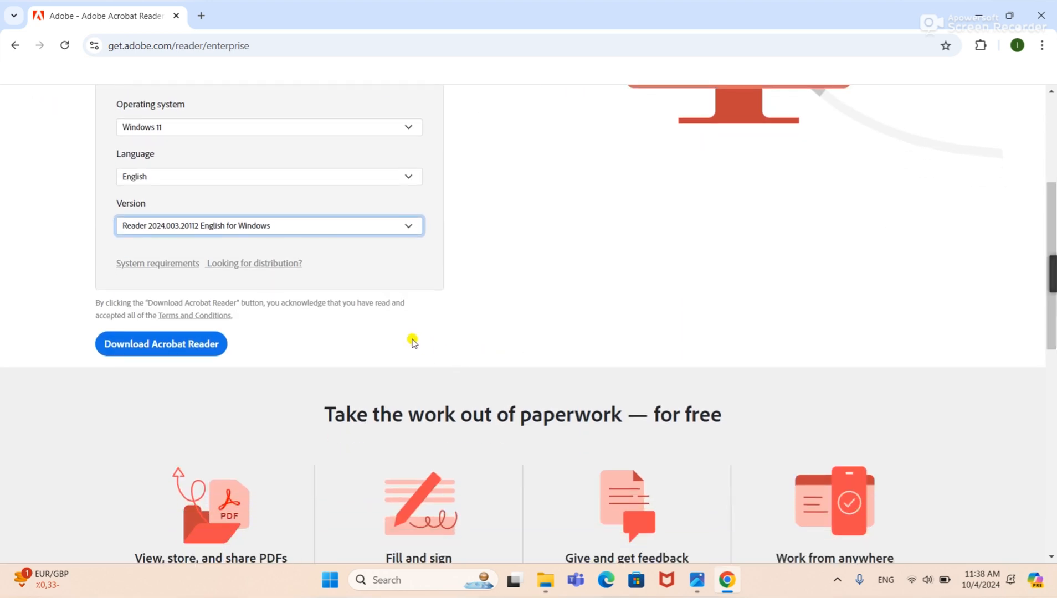
pyautogui.click(161, 344)
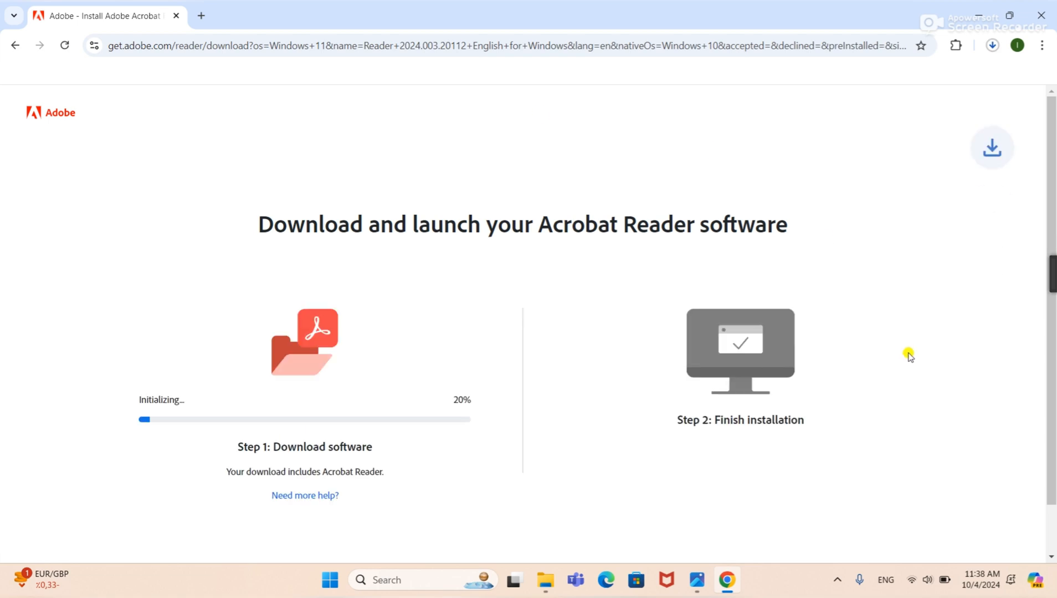
pyautogui.click(992, 45)
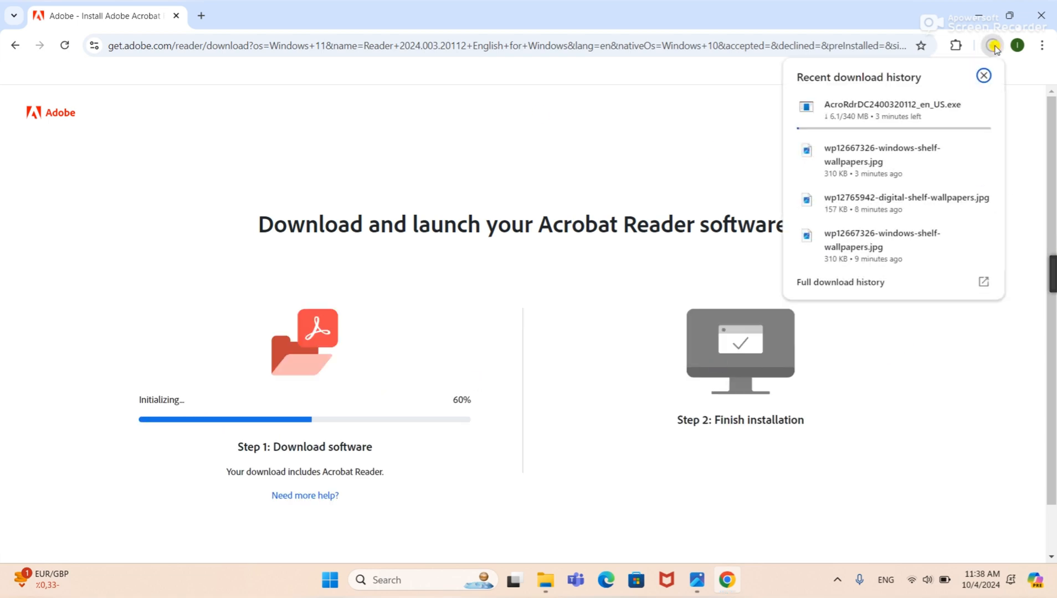